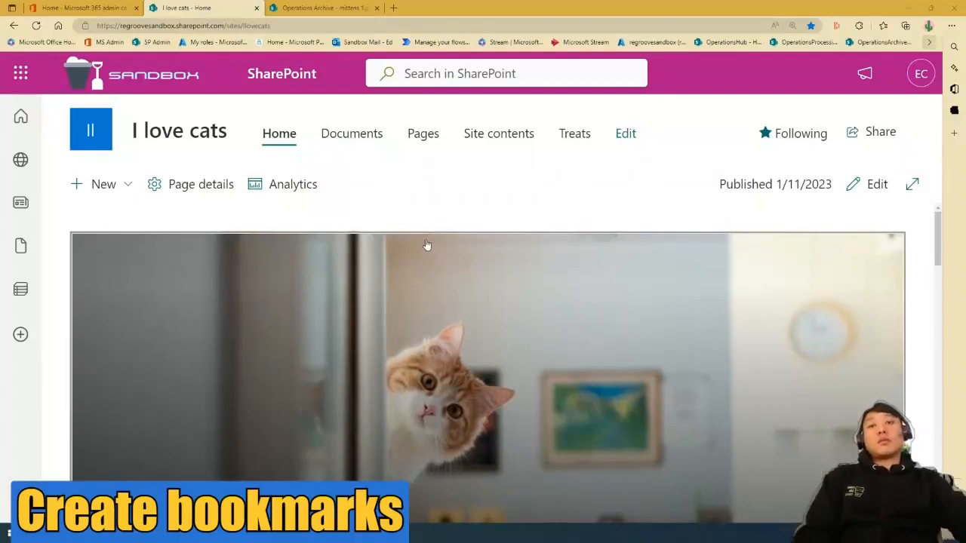
- Search SharePoint for 'mittens' and review the three image results without a bookmark
{"action": "left_click", "coordinate": [506, 73]}
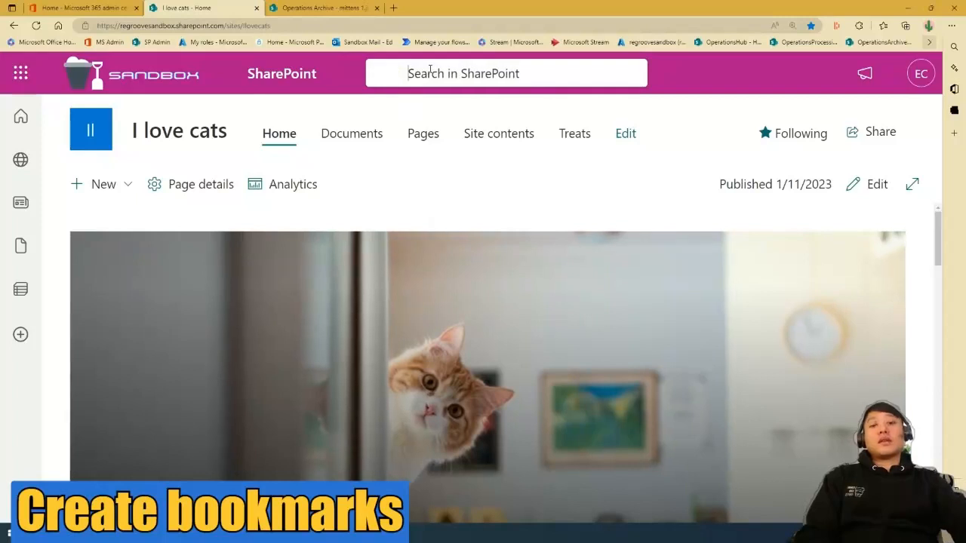
{"action": "type", "text": "mittens"}
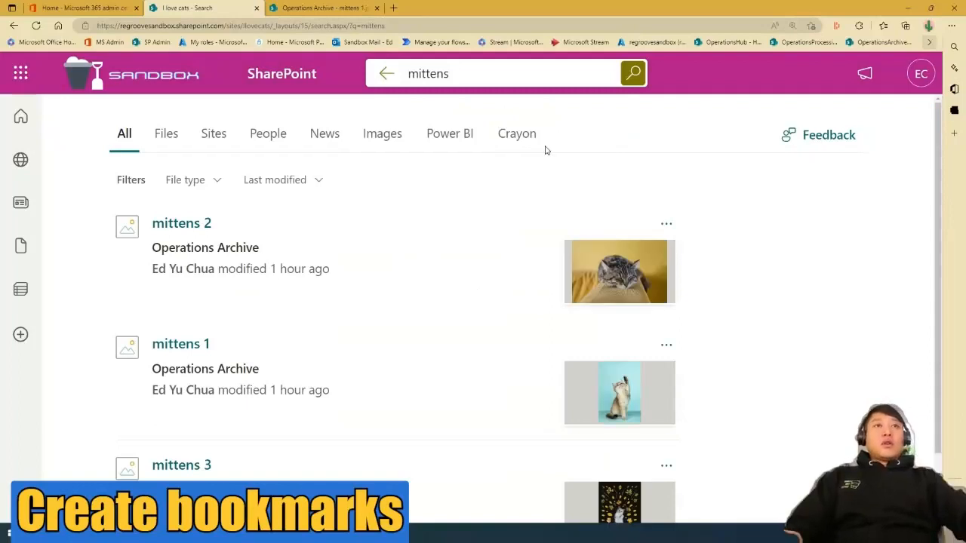
{"action": "mouse_move", "coordinate": [509, 357]}
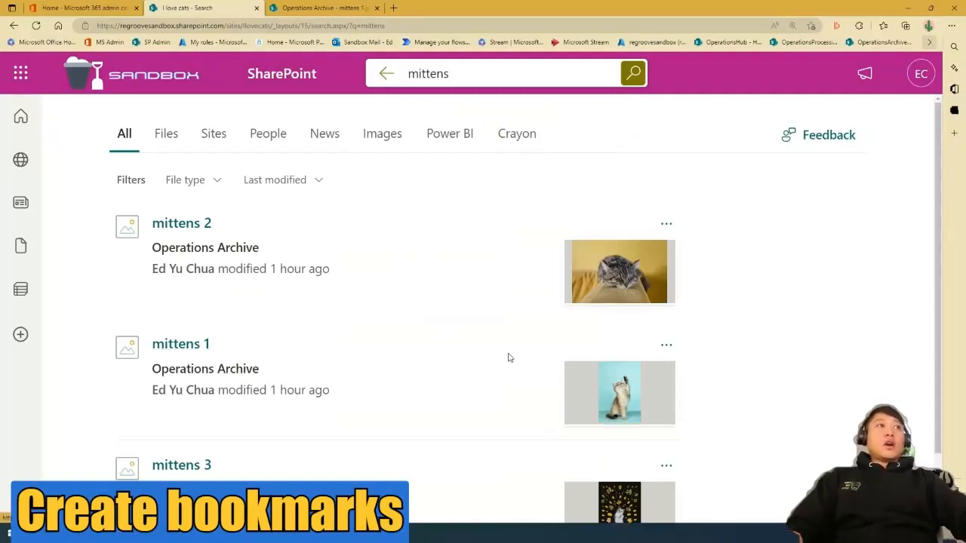
{"action": "scroll", "scroll_direction": "down", "scroll_amount": 3}
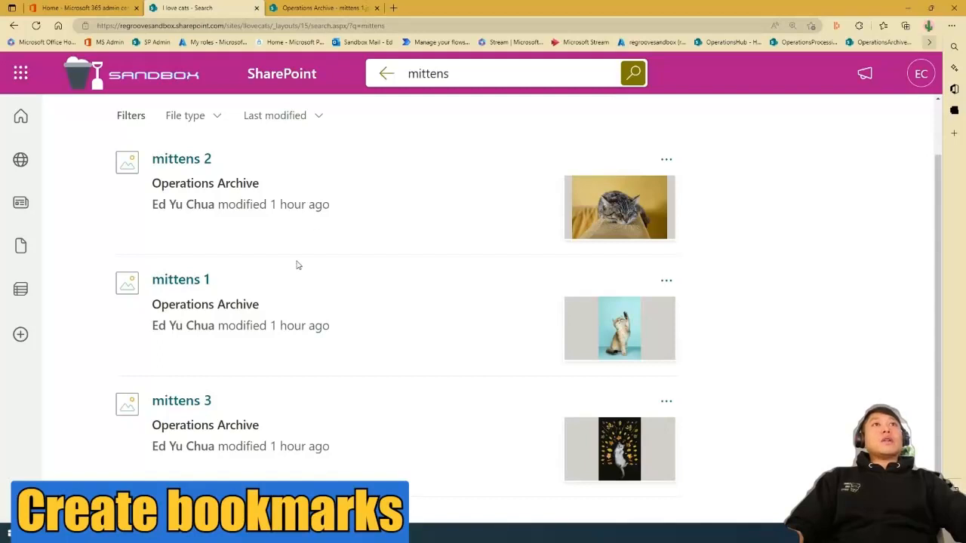
{"action": "mouse_move", "coordinate": [203, 286]}
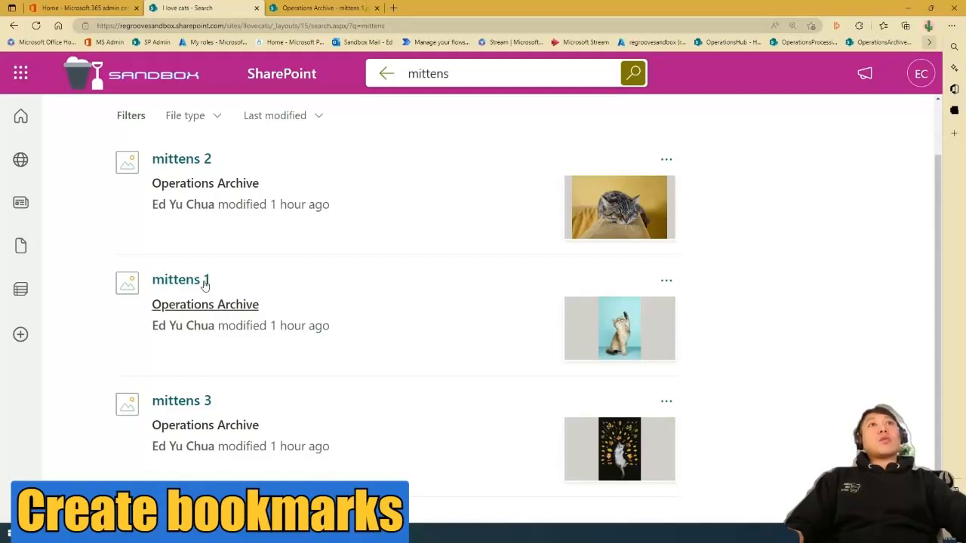
{"action": "mouse_move", "coordinate": [483, 323]}
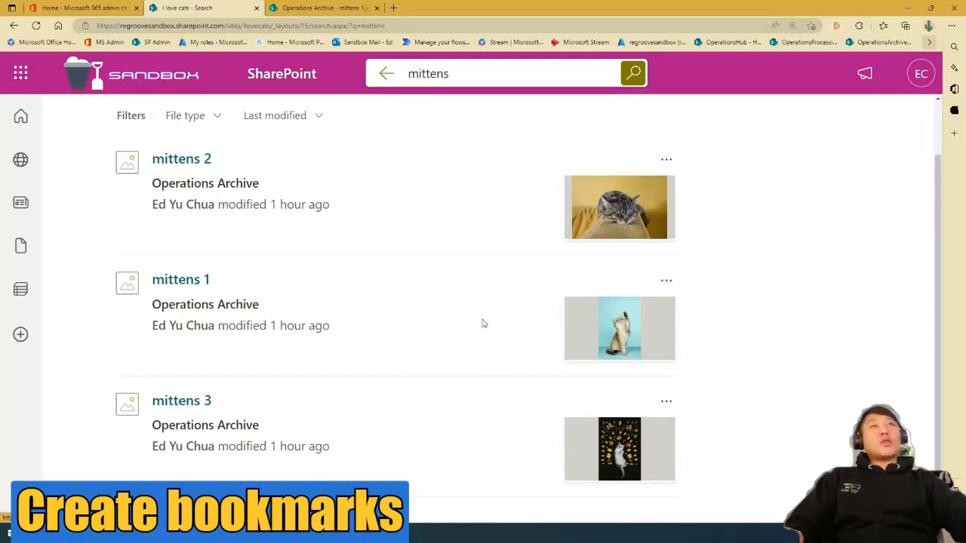
{"action": "left_click", "coordinate": [76, 8]}
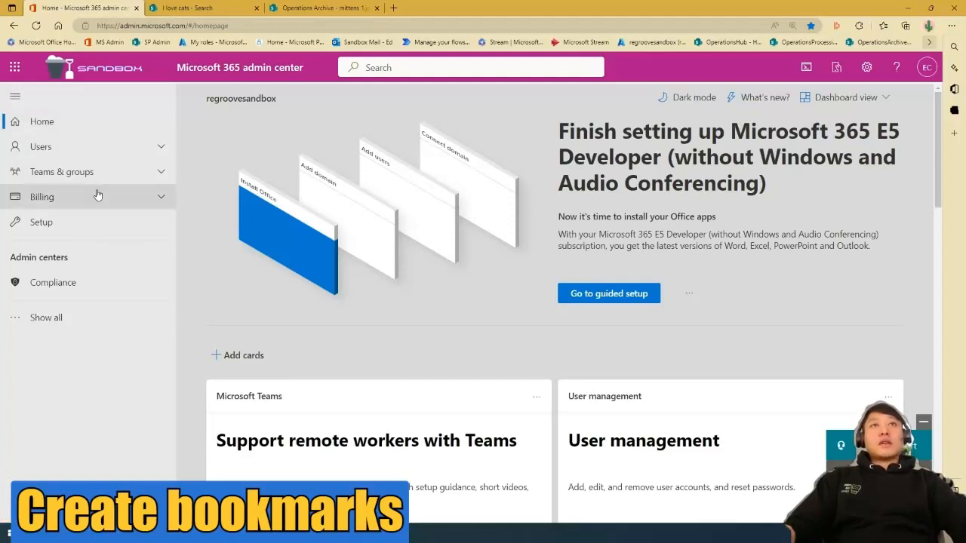
{"action": "mouse_move", "coordinate": [45, 317]}
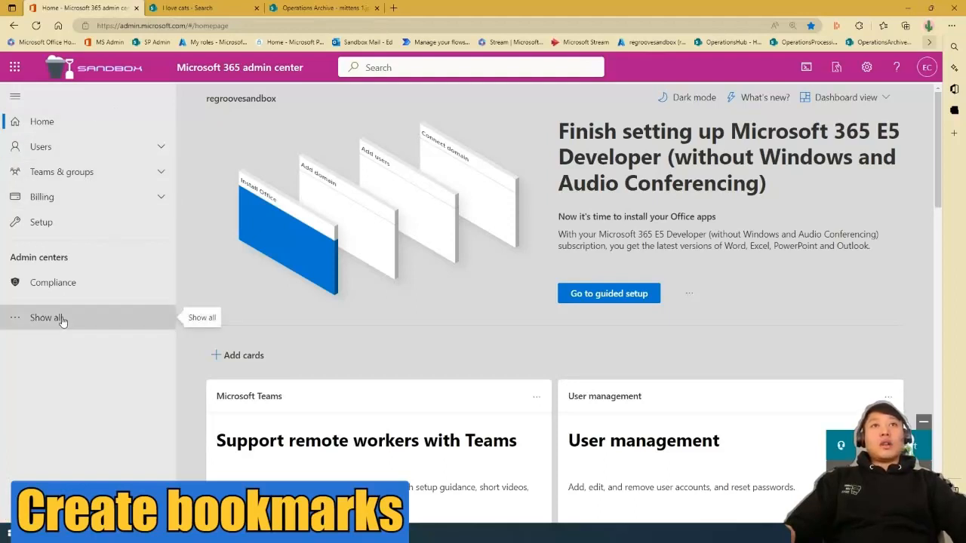
- Go to Settings > Search & intelligence > Answers > Bookmarks to list the 24 bookmarks
{"action": "left_click", "coordinate": [47, 318]}
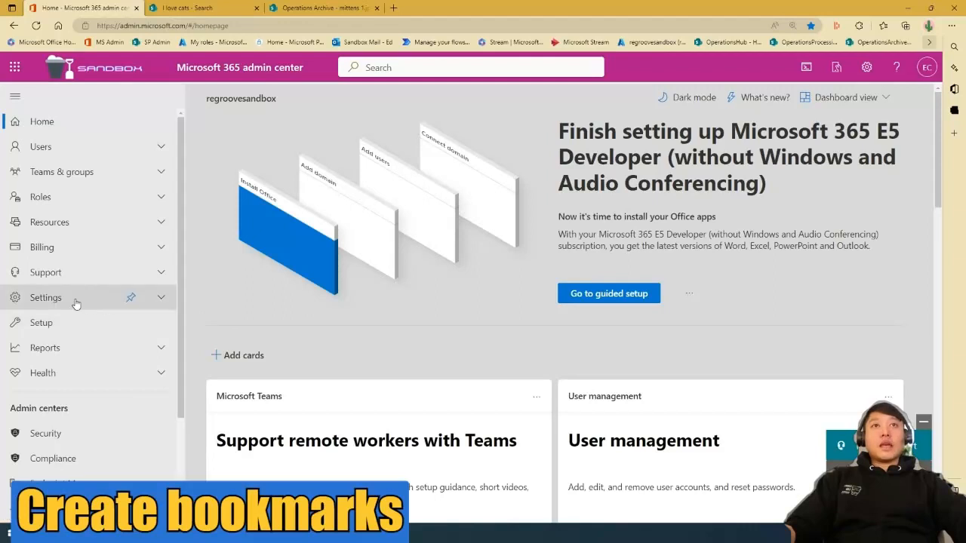
{"action": "left_click", "coordinate": [45, 297]}
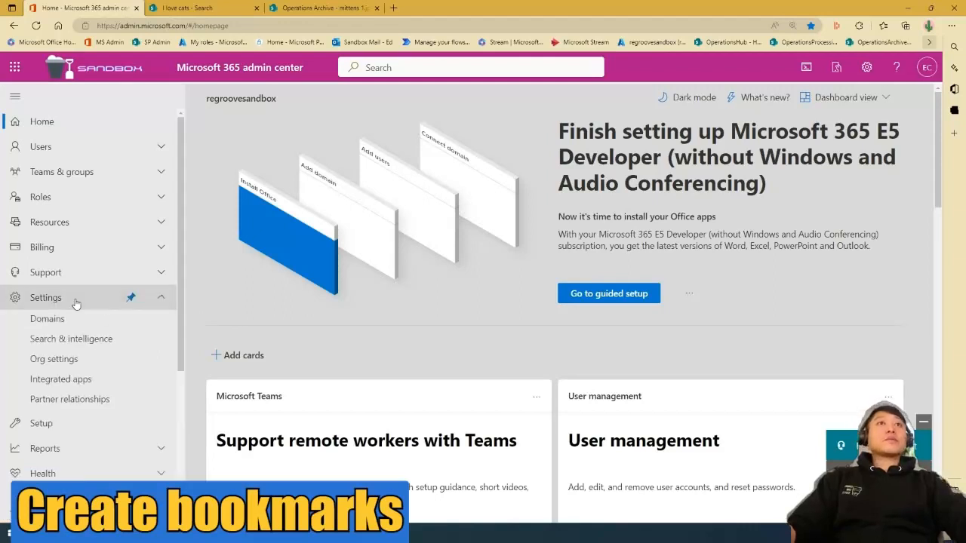
{"action": "mouse_move", "coordinate": [71, 339]}
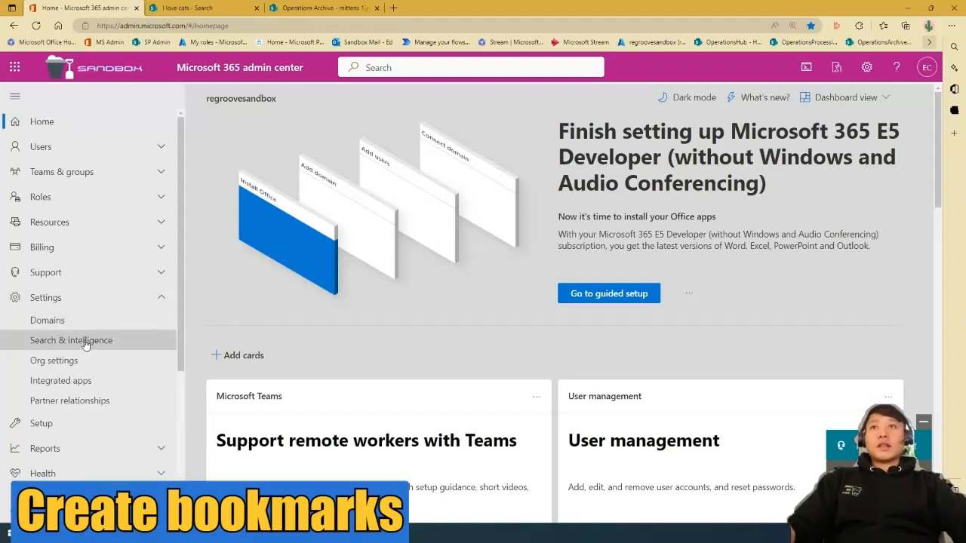
{"action": "left_click", "coordinate": [71, 339]}
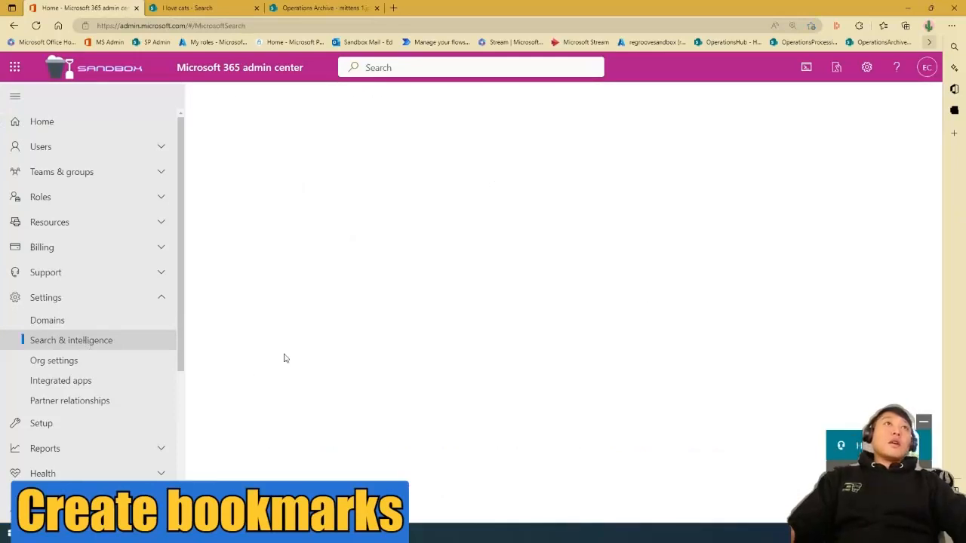
{"action": "left_click", "coordinate": [71, 339]}
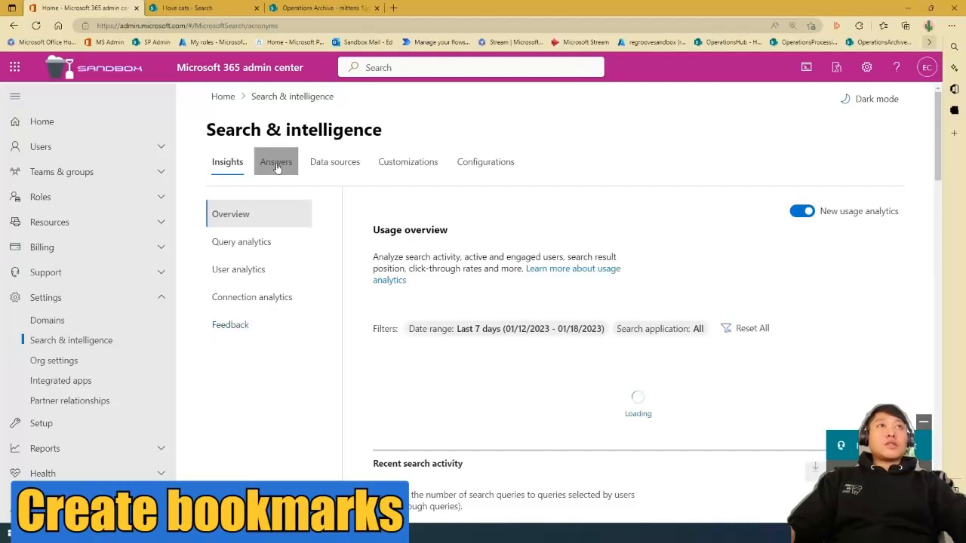
{"action": "left_click", "coordinate": [275, 162]}
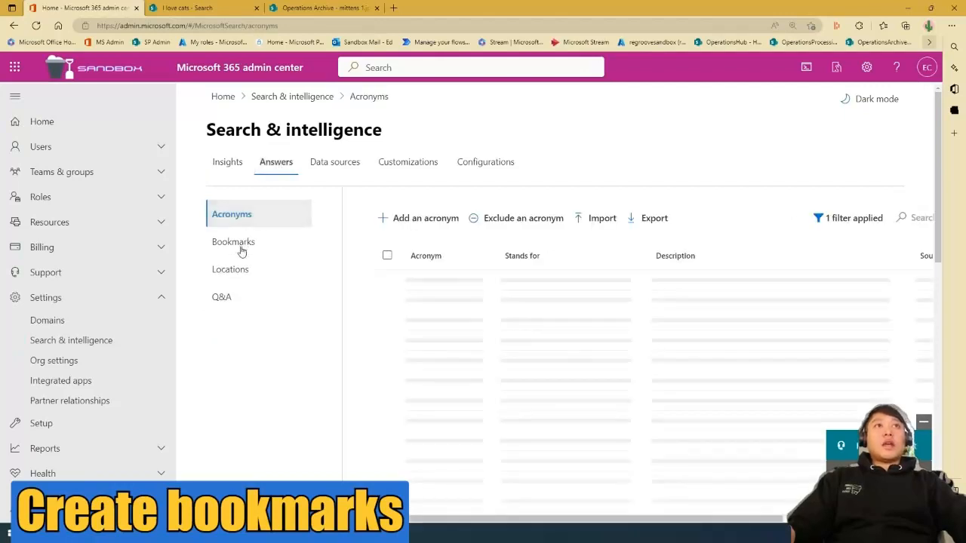
{"action": "left_click", "coordinate": [233, 242]}
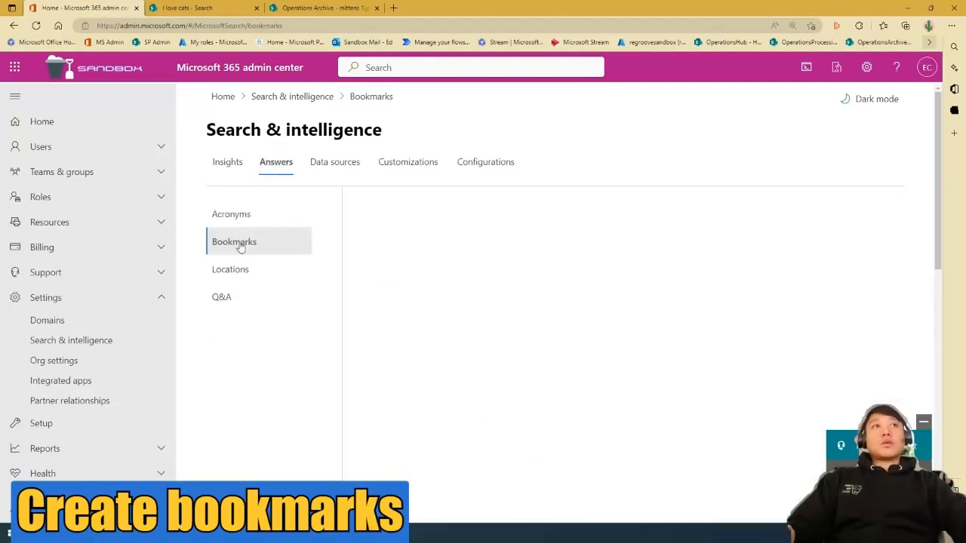
{"action": "left_click", "coordinate": [234, 241]}
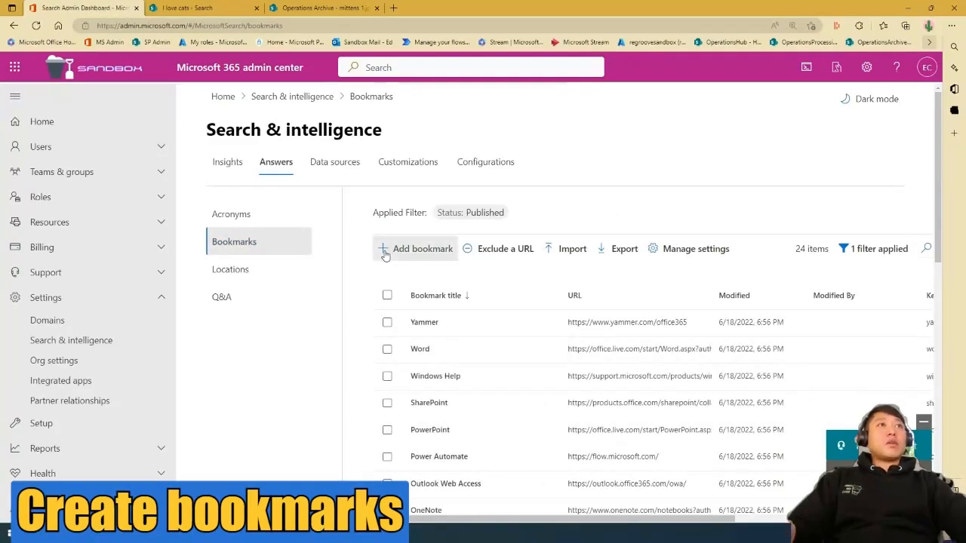
- Add a bookmark titled 'fave mittens photo' with the mittens 1.jpg SharePoint URL
{"action": "left_click", "coordinate": [422, 249]}
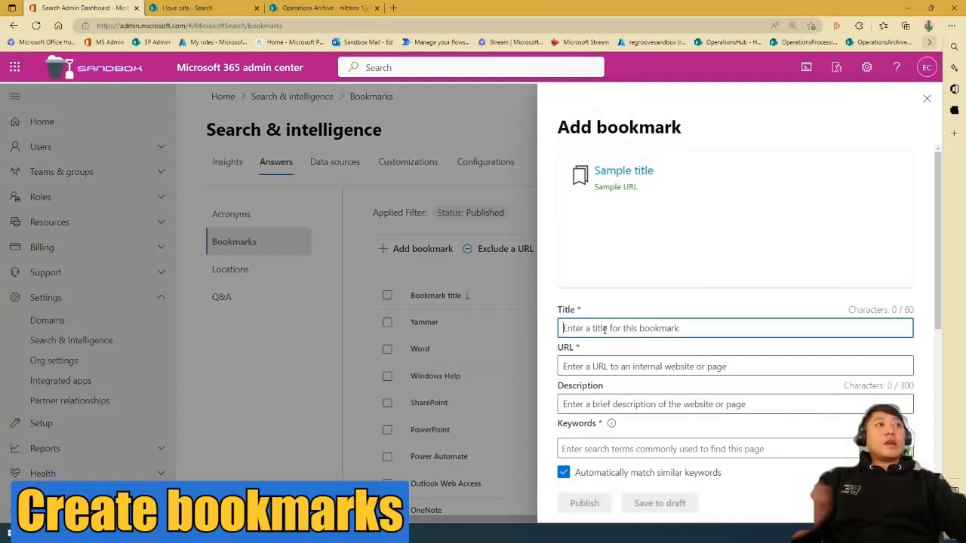
{"action": "type", "text": "fave"}
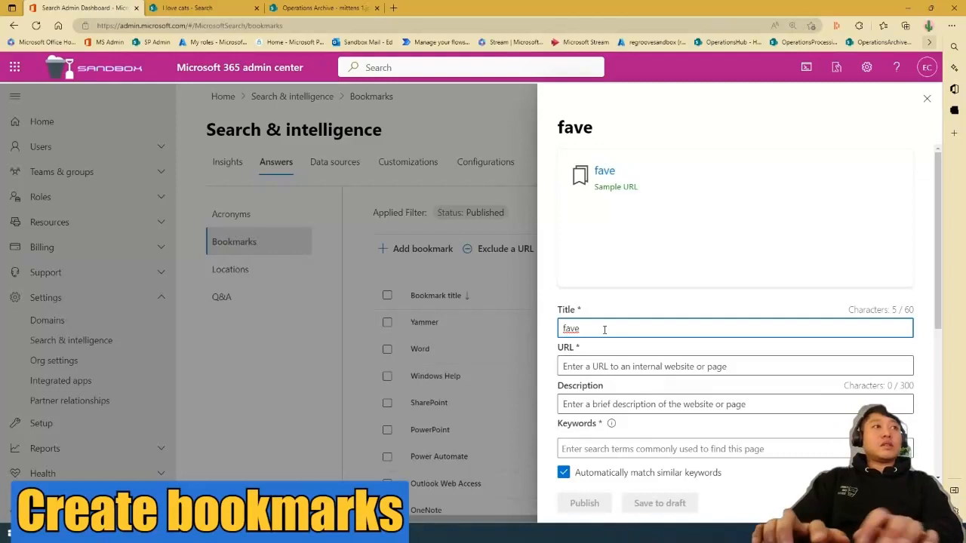
{"action": "type", "text": "mittens phot"}
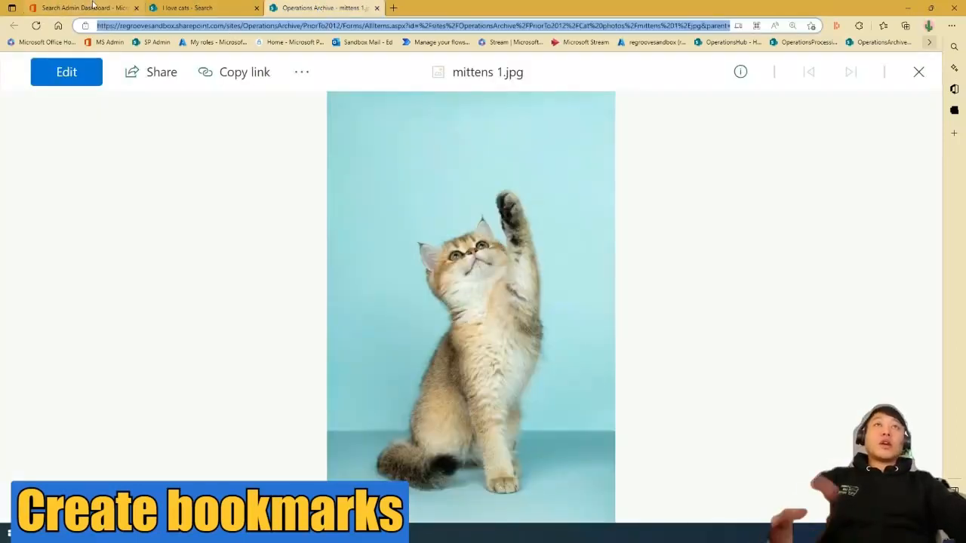
{"action": "mouse_move", "coordinate": [79, 7]}
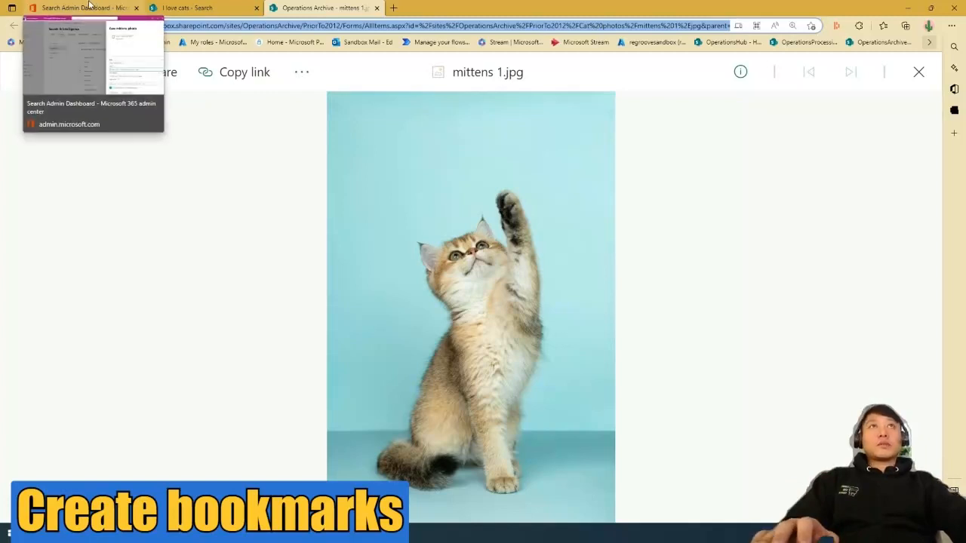
{"action": "left_click", "coordinate": [79, 7]}
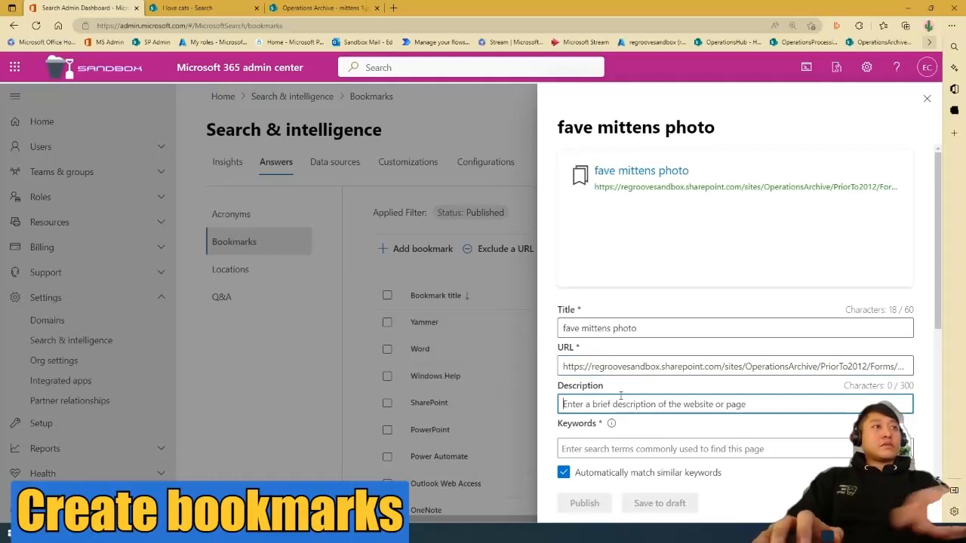
- Enter 'fave mittens photo' as the bookmark description
{"action": "type", "text": "fave"}
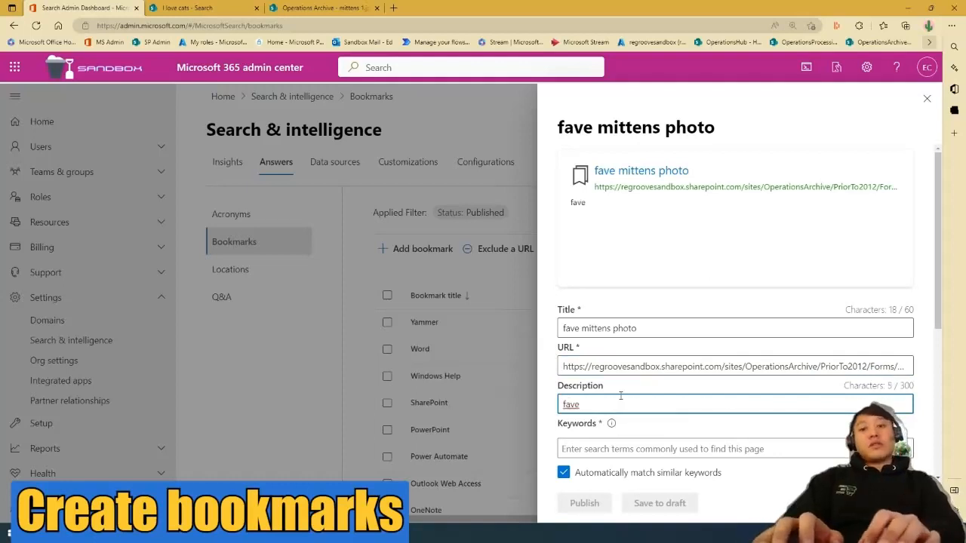
{"action": "type", "text": "mi"}
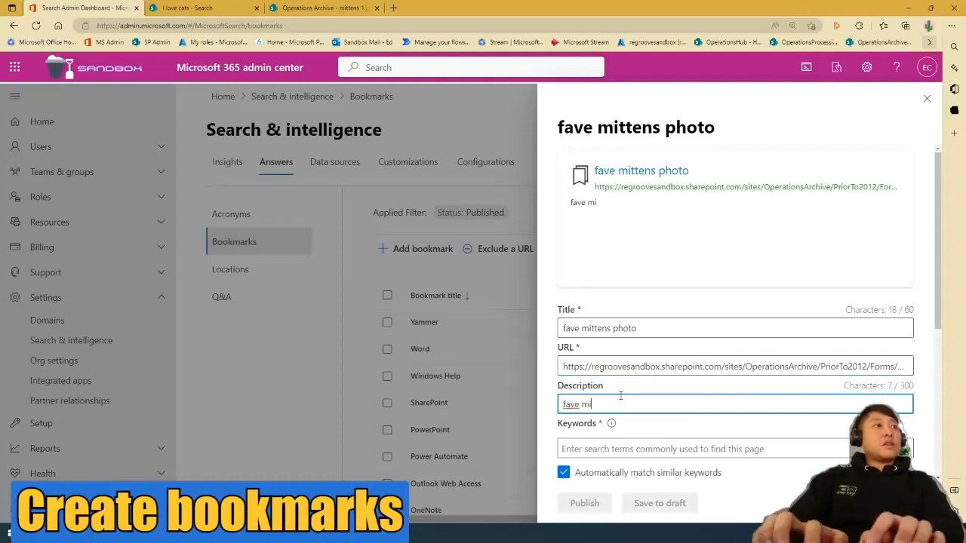
{"action": "type", "text": "ttens pho"}
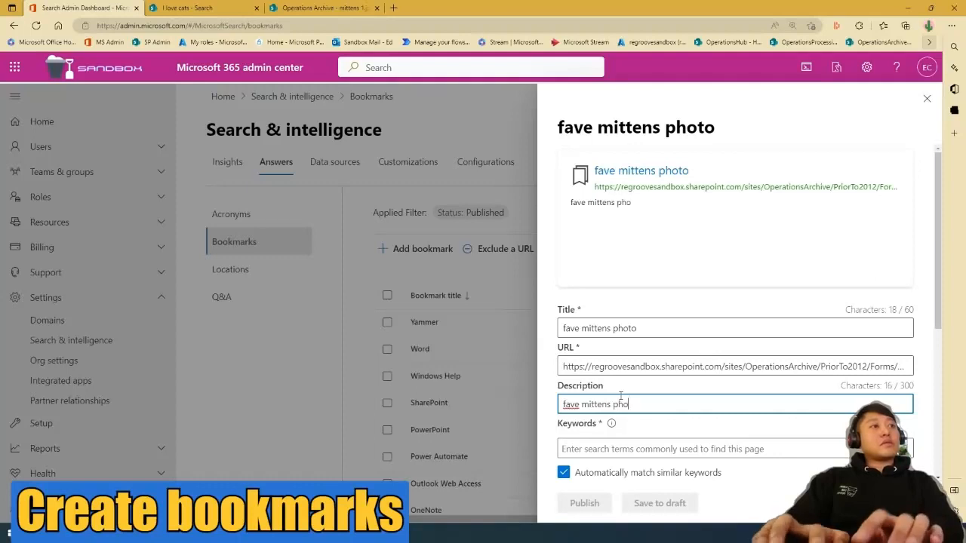
- Add the keywords mittens, fave and favemittens to the bookmark
{"action": "left_click", "coordinate": [705, 448]}
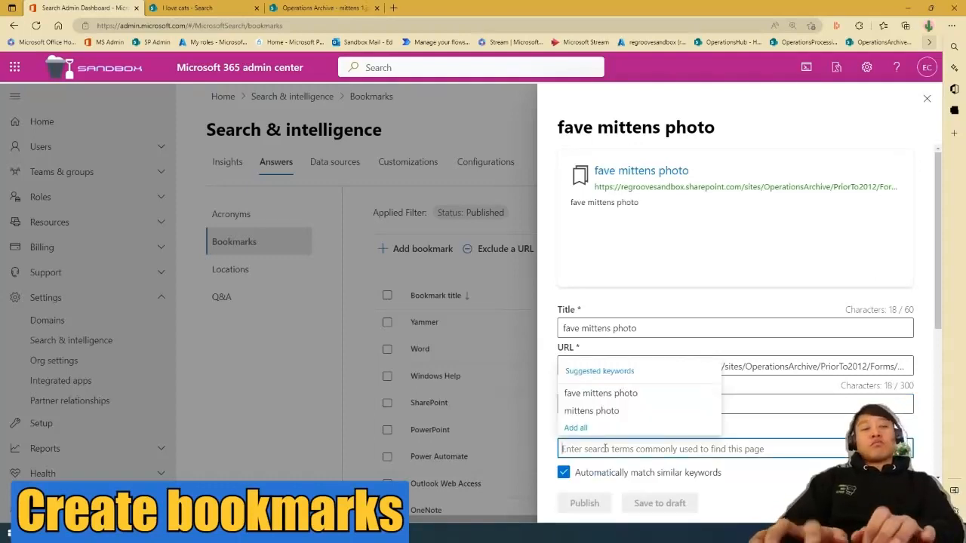
{"action": "type", "text": "mittens"}
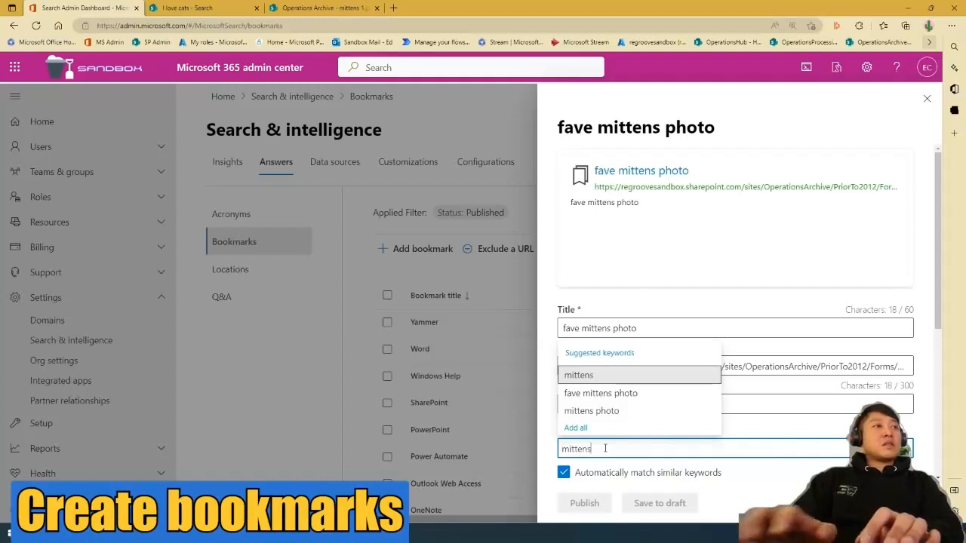
{"action": "type", "text": "fave favemittens"}
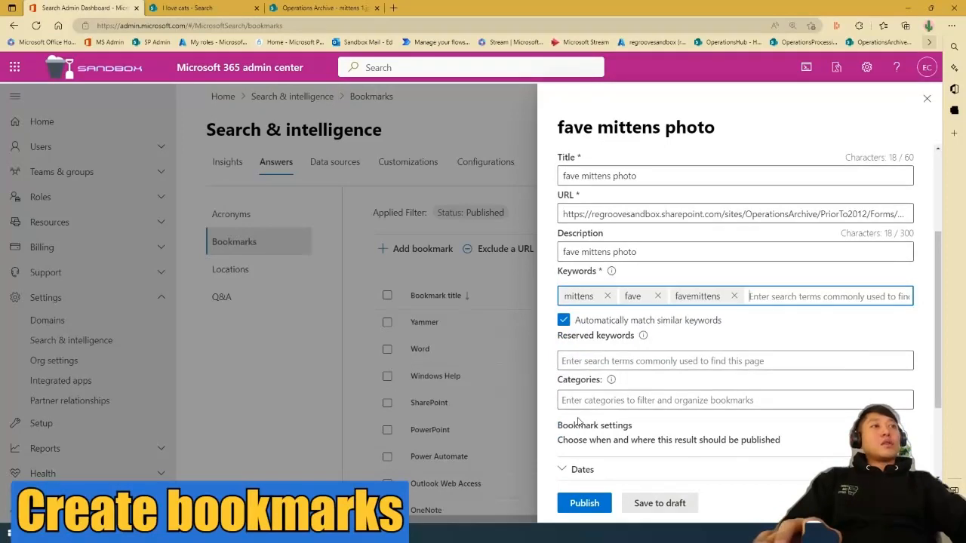
- Add categories Microsoft suggests and Microsoft Recommends, check the date settings, and publish
{"action": "left_click", "coordinate": [734, 400]}
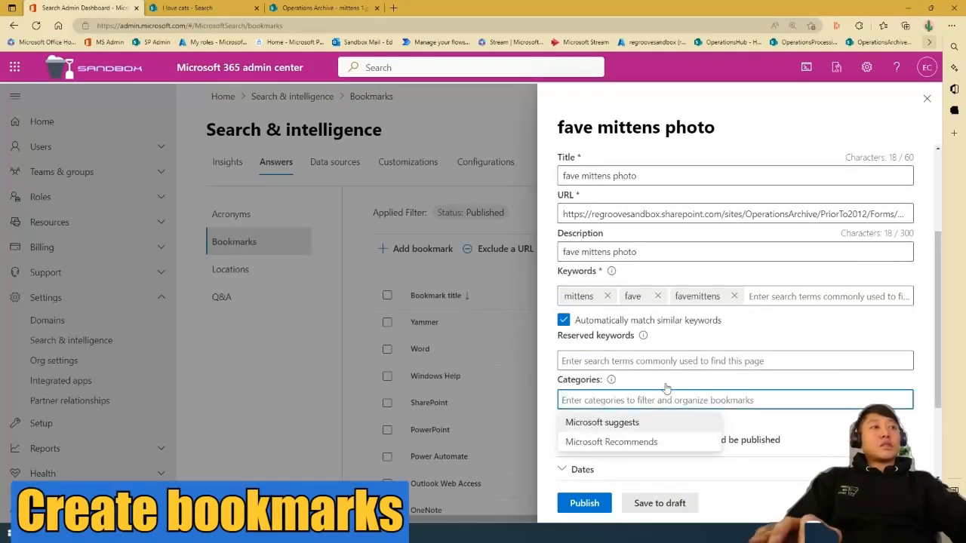
{"action": "left_click", "coordinate": [601, 422]}
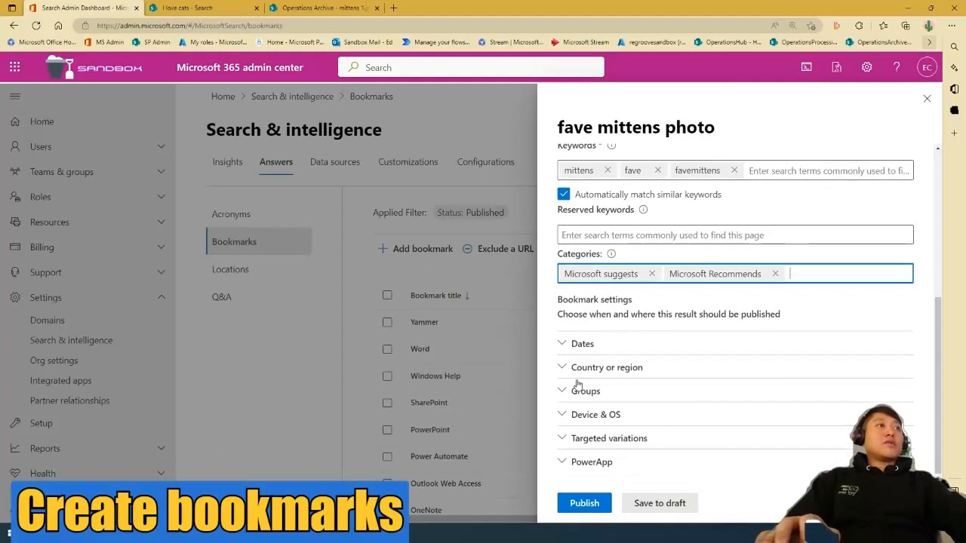
{"action": "left_click", "coordinate": [582, 342]}
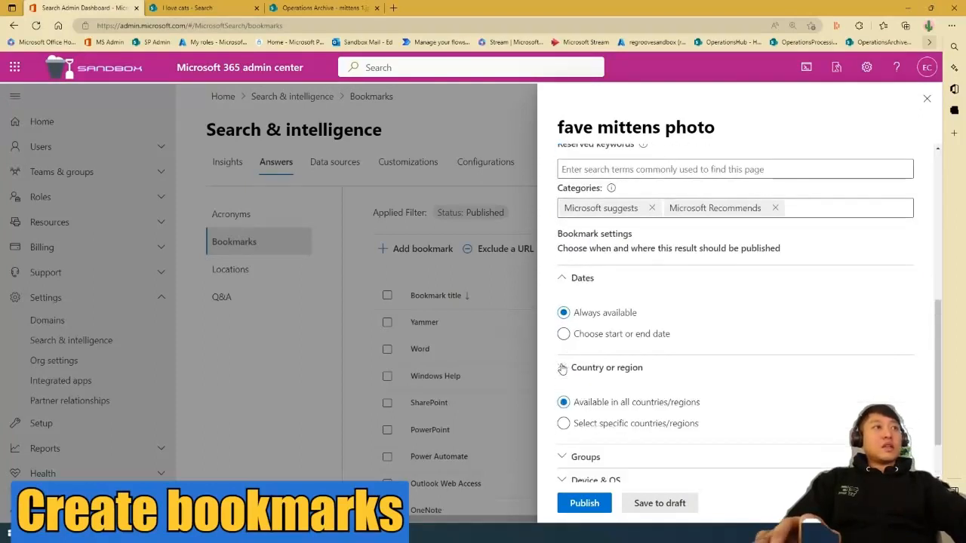
{"action": "scroll", "scroll_direction": "down", "scroll_amount": 3}
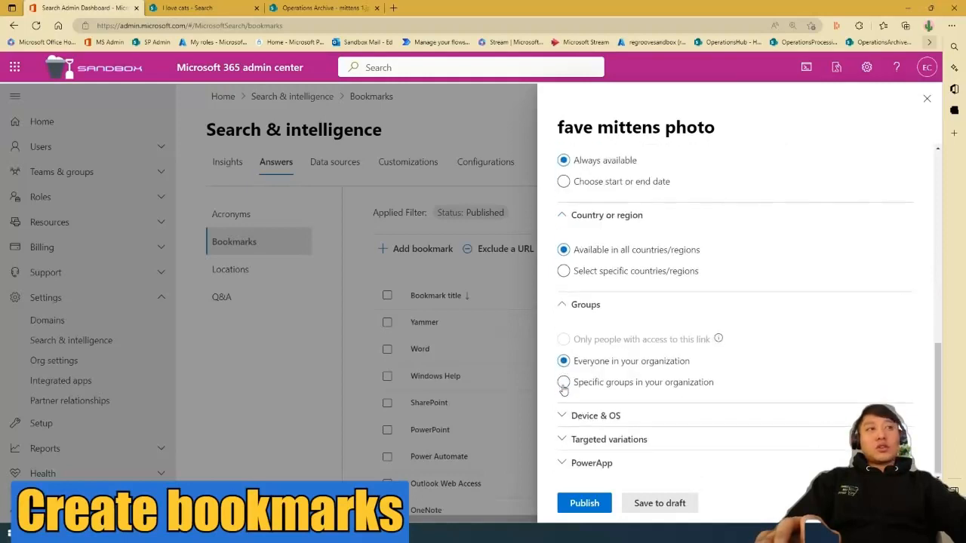
{"action": "scroll", "scroll_direction": "down", "scroll_amount": 3}
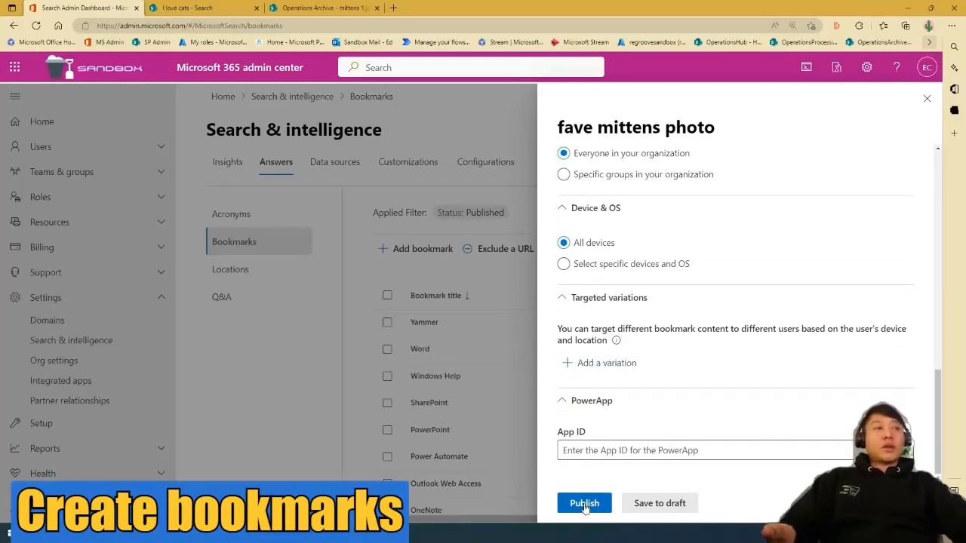
{"action": "left_click", "coordinate": [584, 503]}
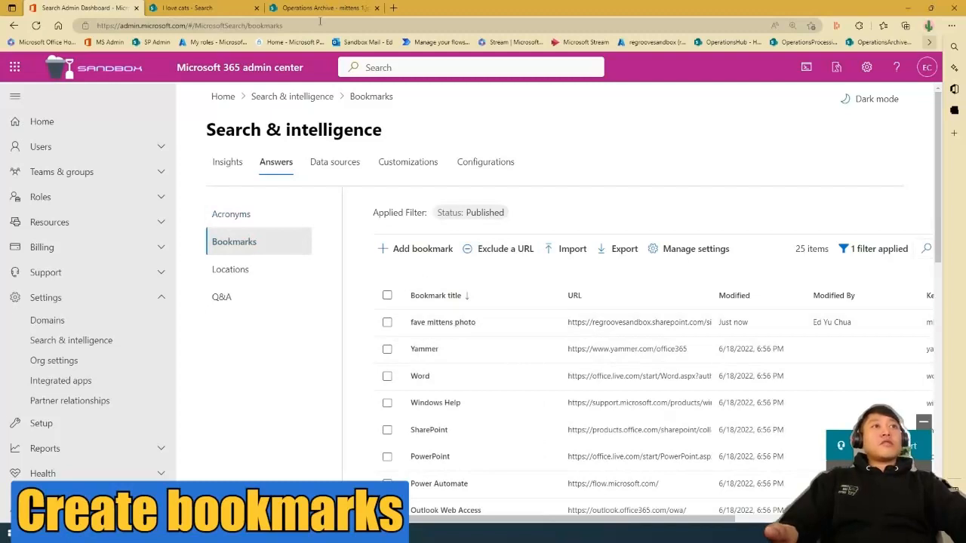
- Search for 'mittens' again from the I love cats SharePoint site home
{"action": "left_click", "coordinate": [196, 7]}
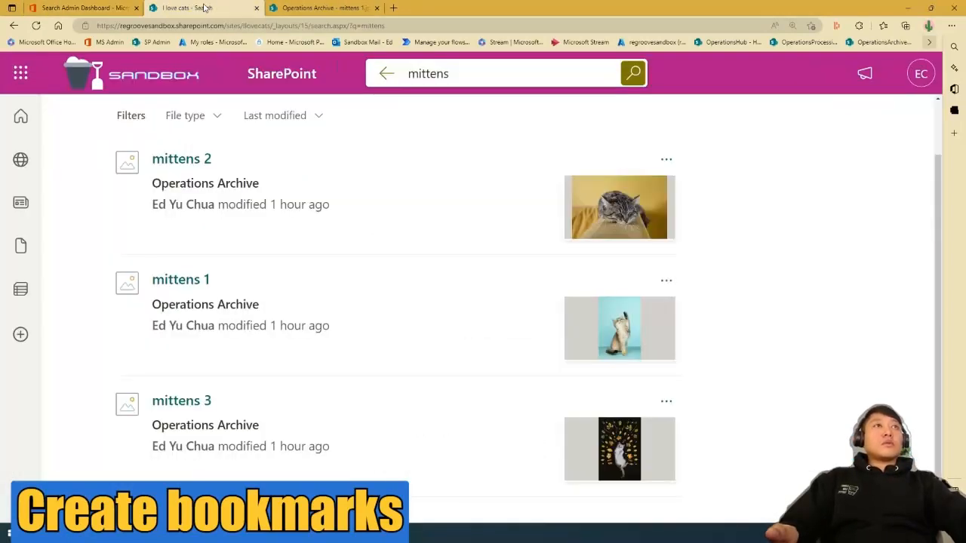
{"action": "left_click", "coordinate": [203, 7]}
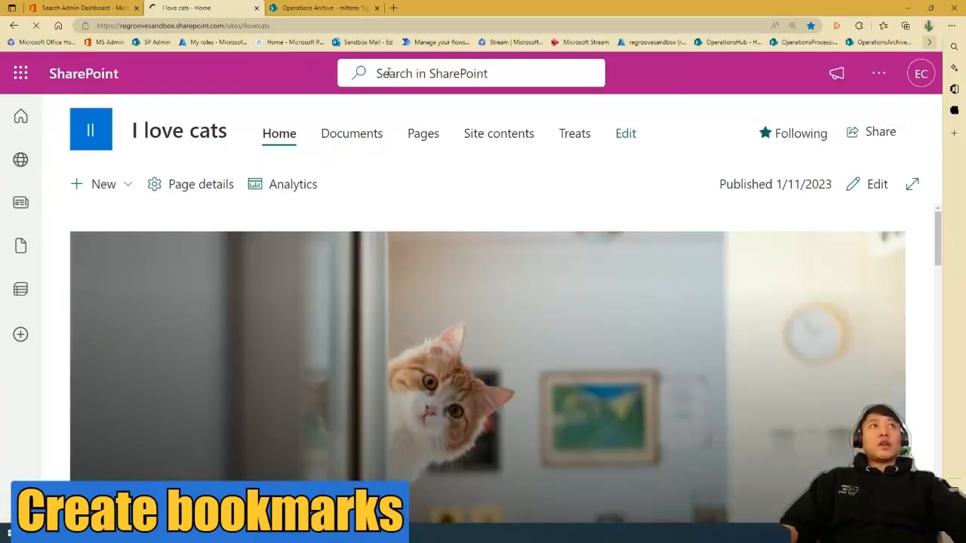
{"action": "left_click", "coordinate": [470, 73]}
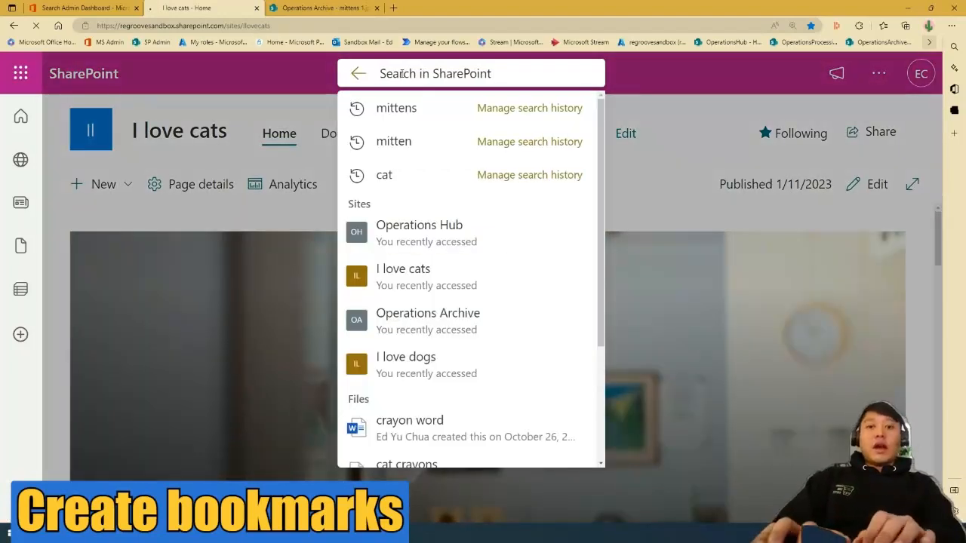
{"action": "type", "text": "mittens"}
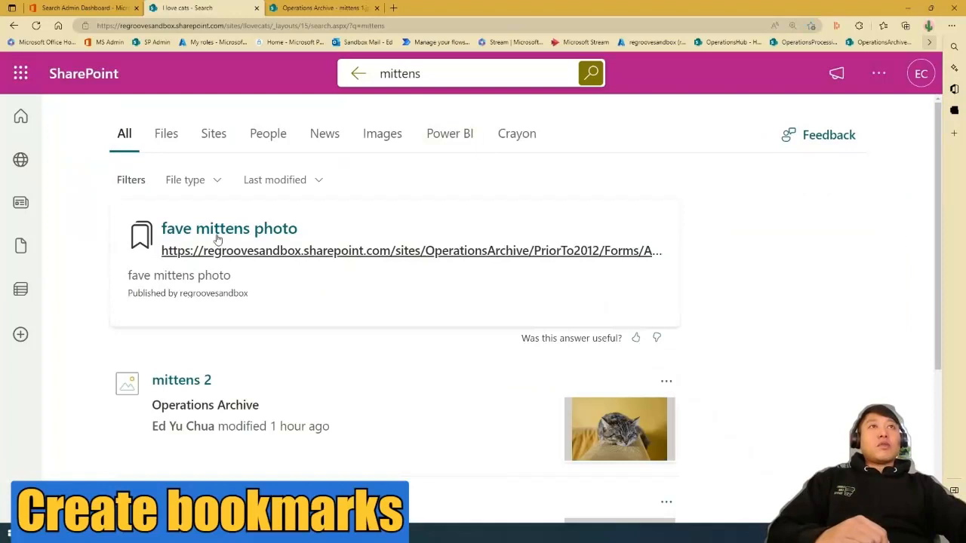
{"action": "mouse_move", "coordinate": [200, 307]}
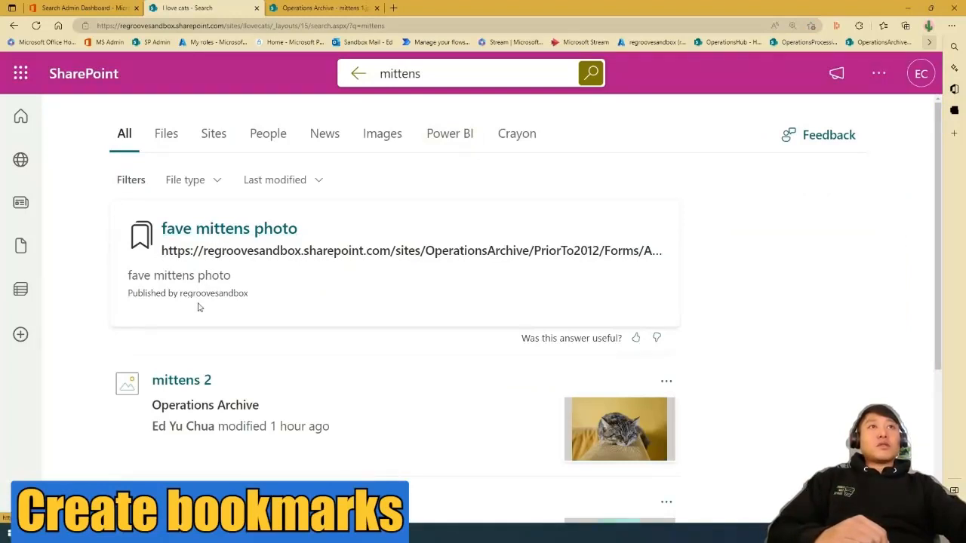
- Open the fave mittens photo bookmark result to view mittens 1.jpg
{"action": "right_click", "coordinate": [228, 228]}
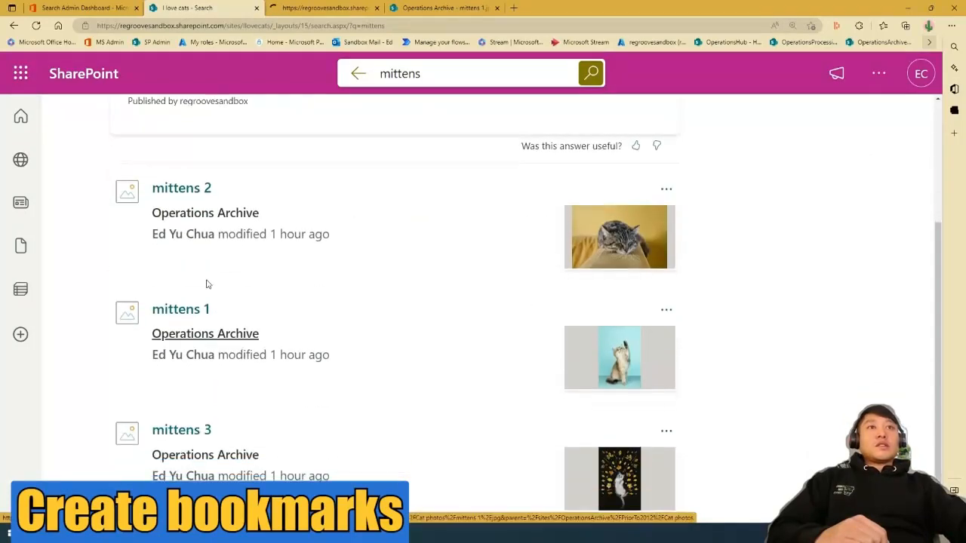
{"action": "mouse_move", "coordinate": [511, 239]}
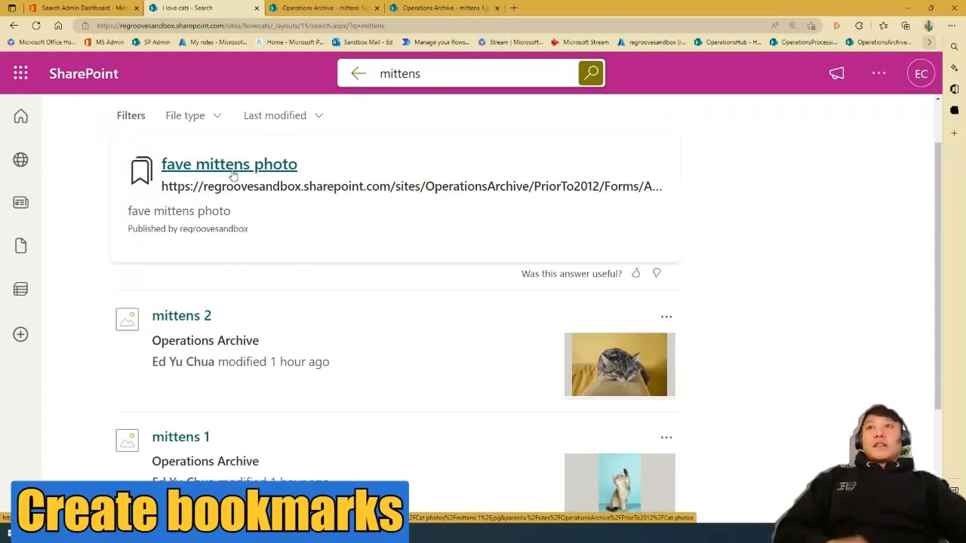
{"action": "mouse_move", "coordinate": [249, 145]}
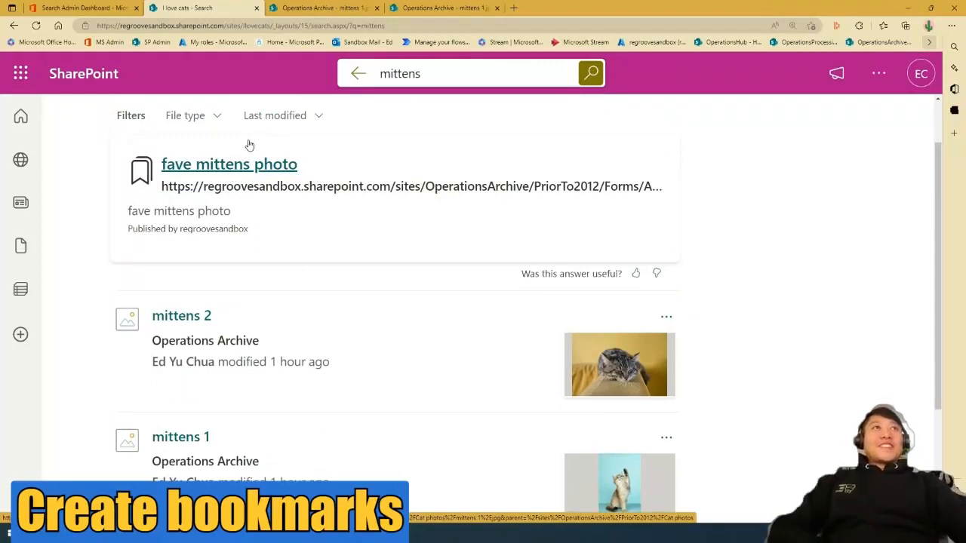
{"action": "left_click", "coordinate": [180, 436]}
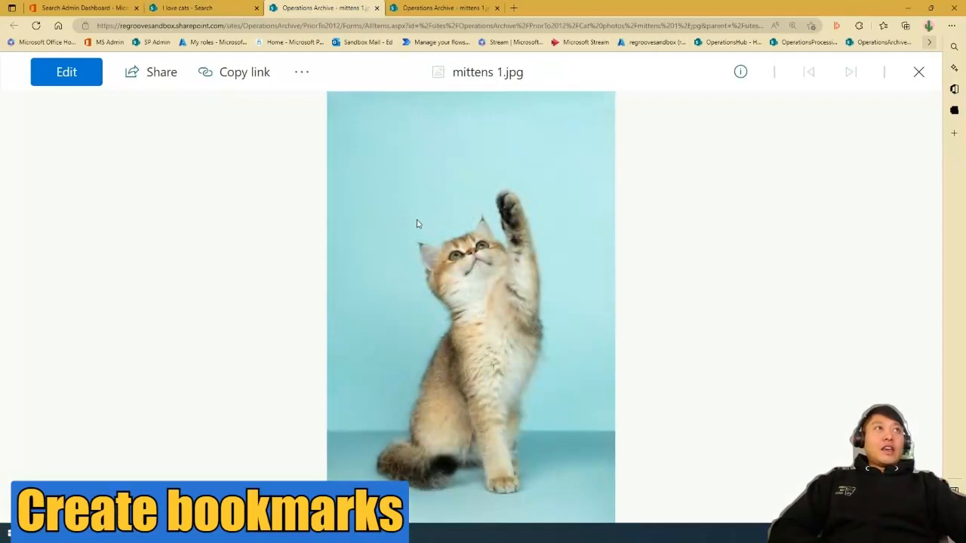
{"action": "mouse_move", "coordinate": [485, 161]}
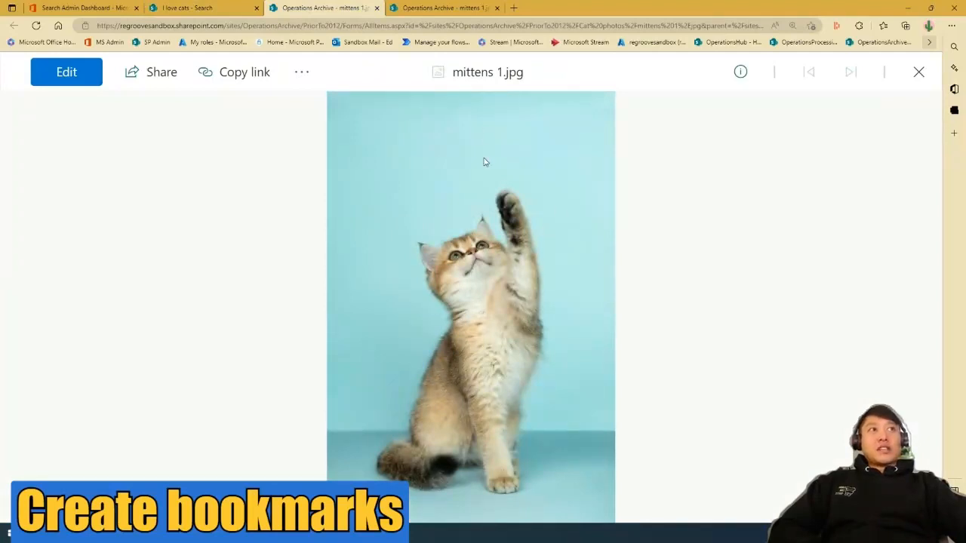
{"action": "mouse_move", "coordinate": [538, 270]}
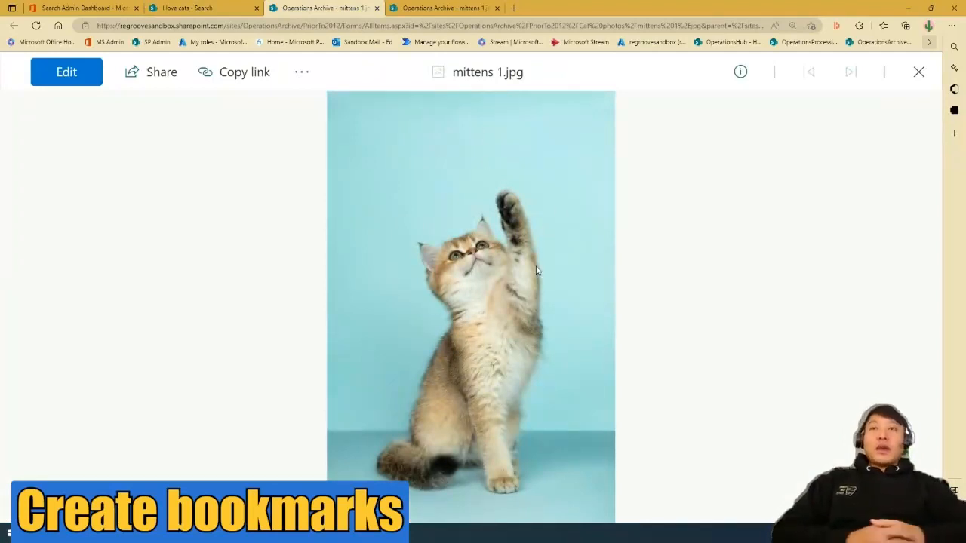